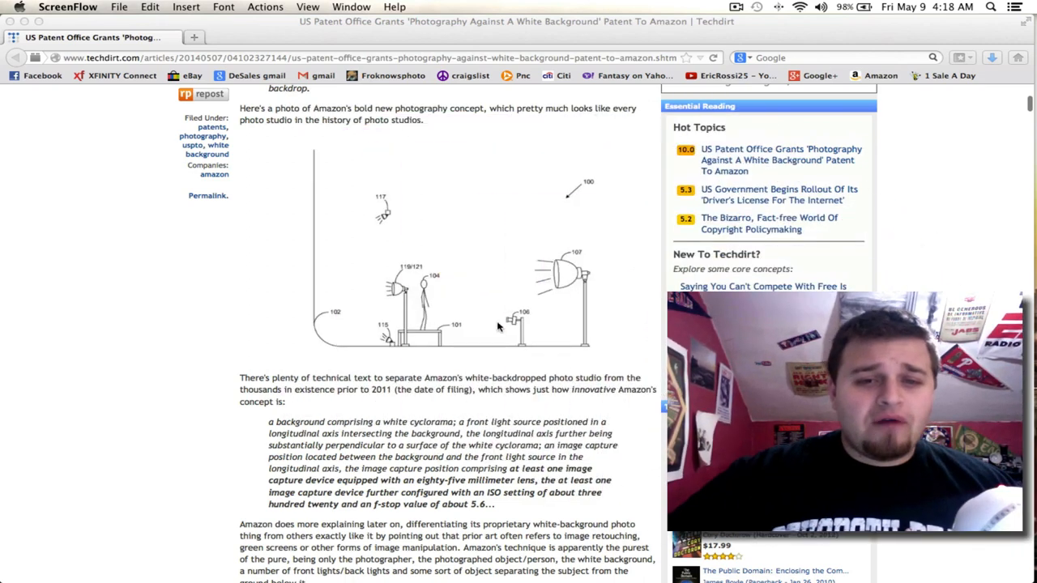
mouse_move(512, 387)
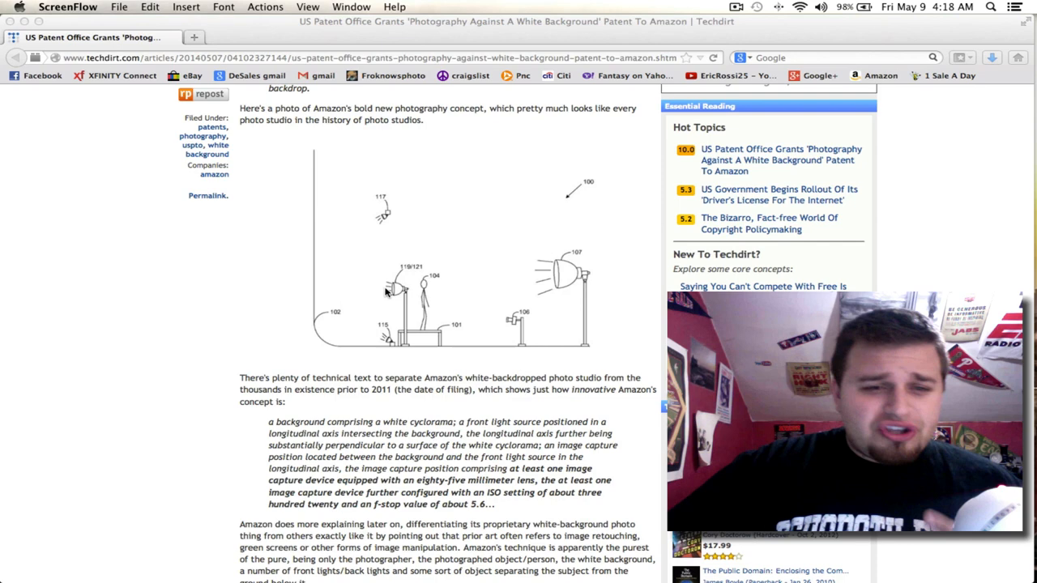
mouse_move(619, 363)
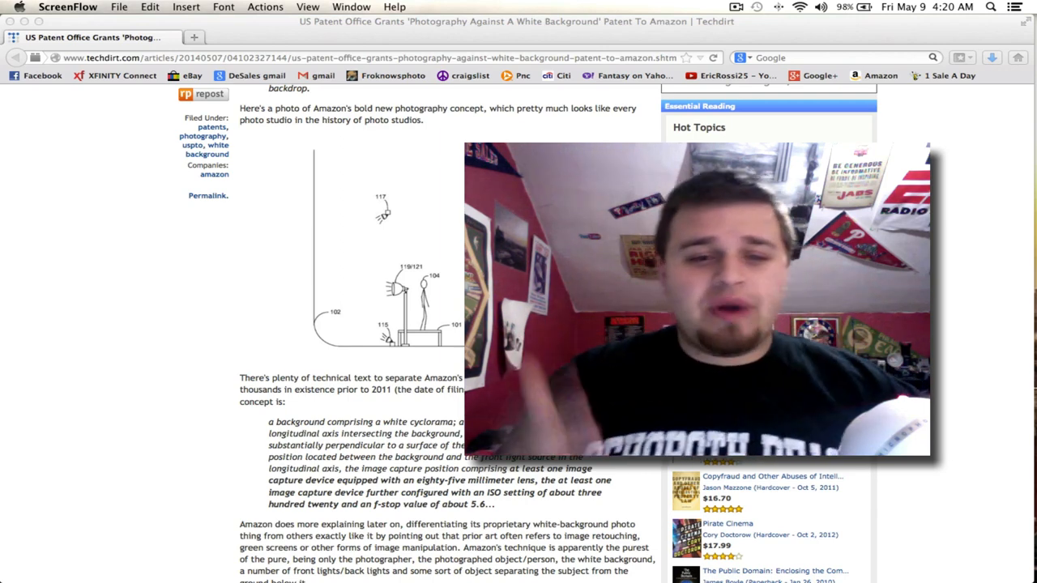
scroll("down", 3)
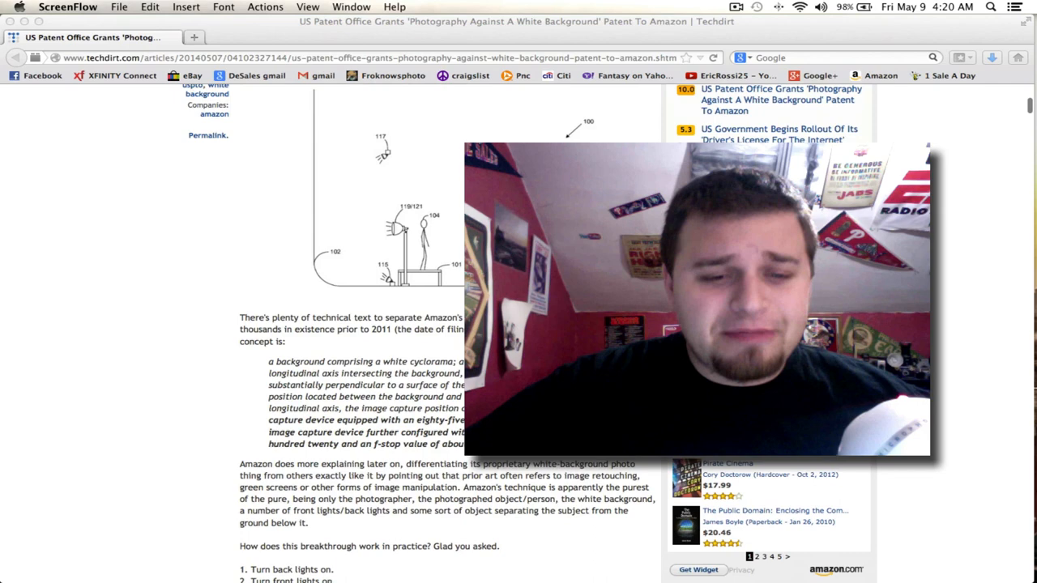
scroll("down", 3)
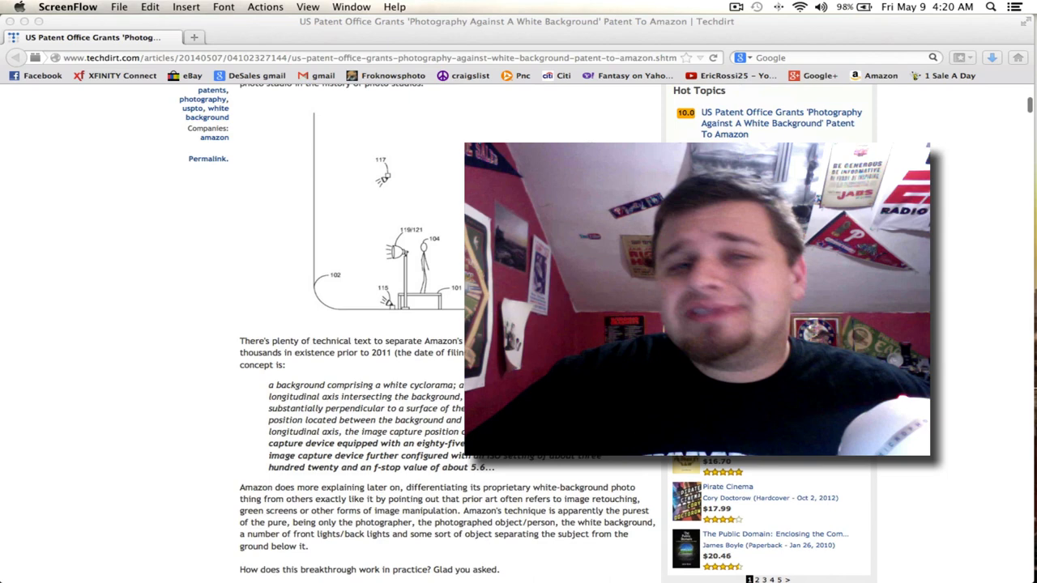
scroll("up", 3)
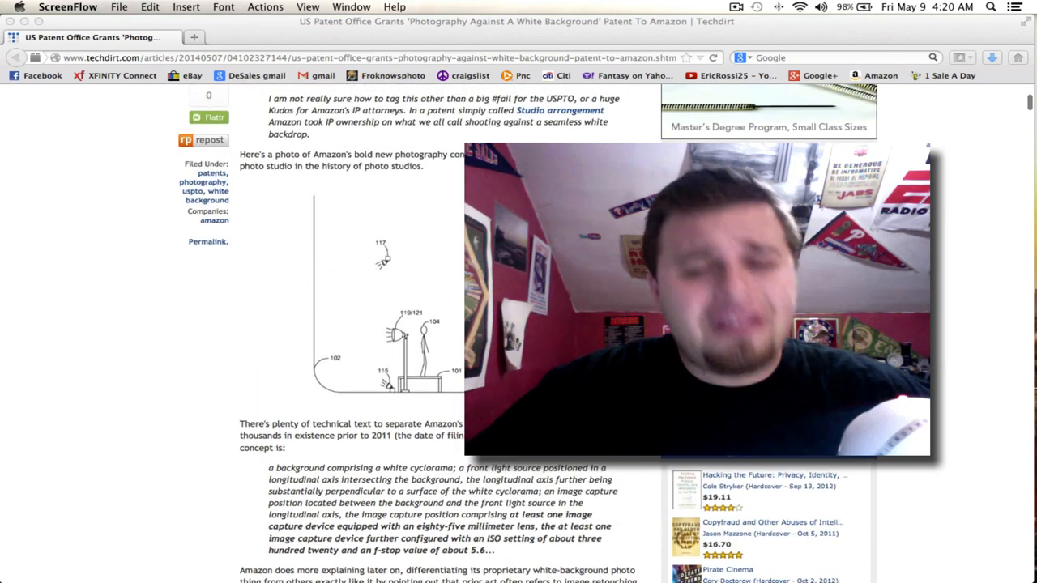